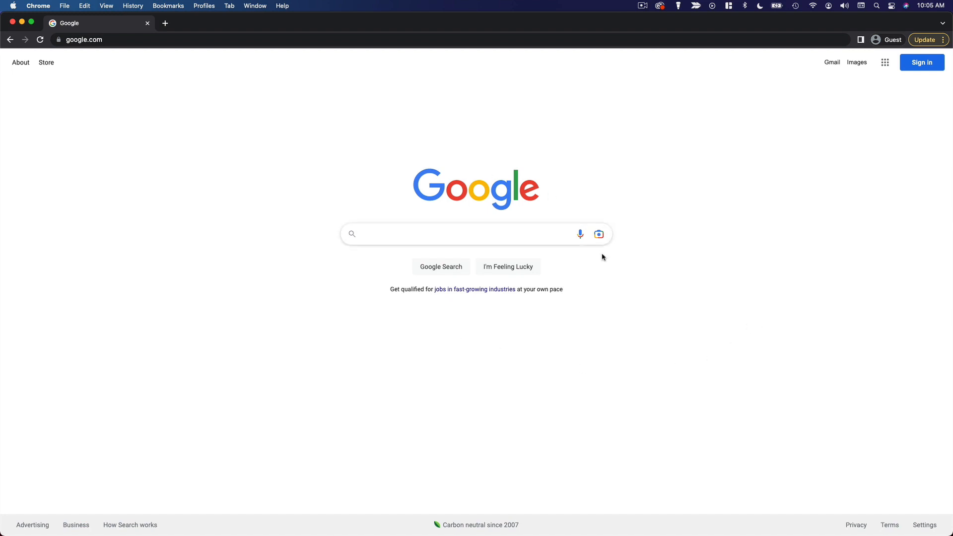
pyautogui.moveTo(607, 278)
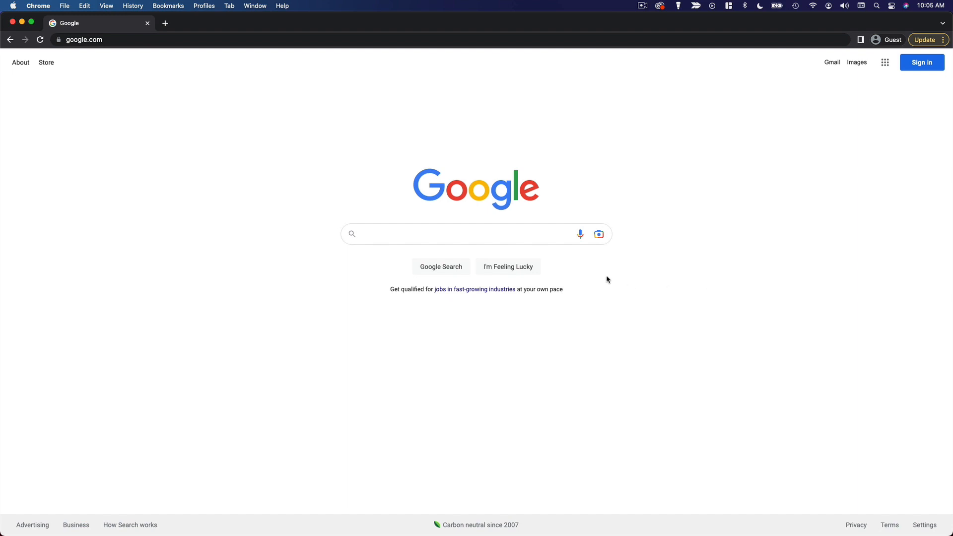
# - Type "membership plugin" into the Google search box
pyautogui.click(464, 233)
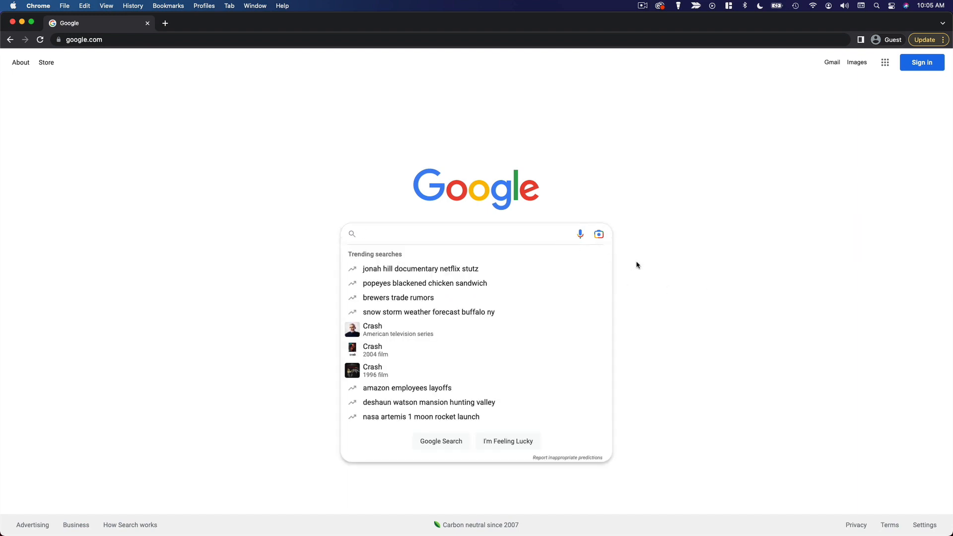
pyautogui.write('membership plugin')
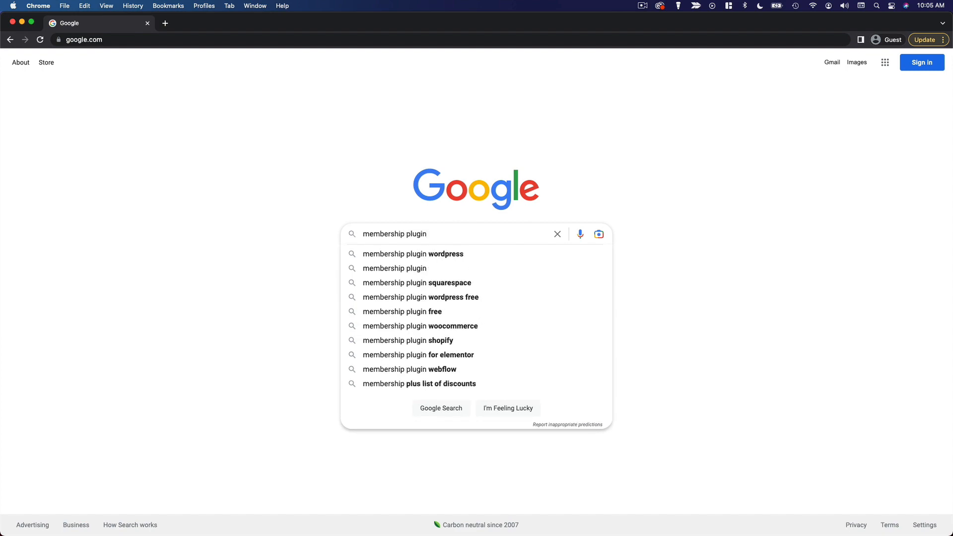
# - Search "membership plugin wordpress" from the suggestions and browse the best-plugin results
pyautogui.click(412, 254)
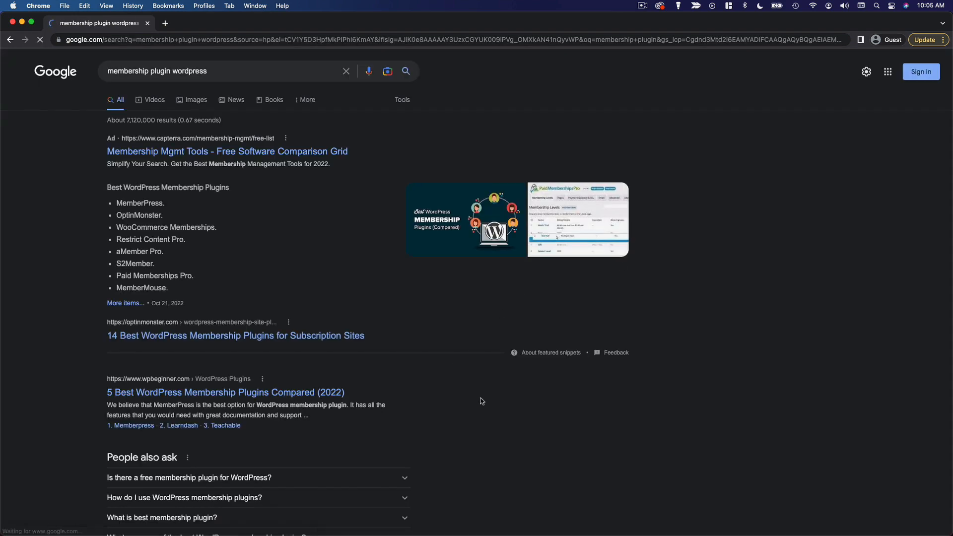
pyautogui.scroll(-3)
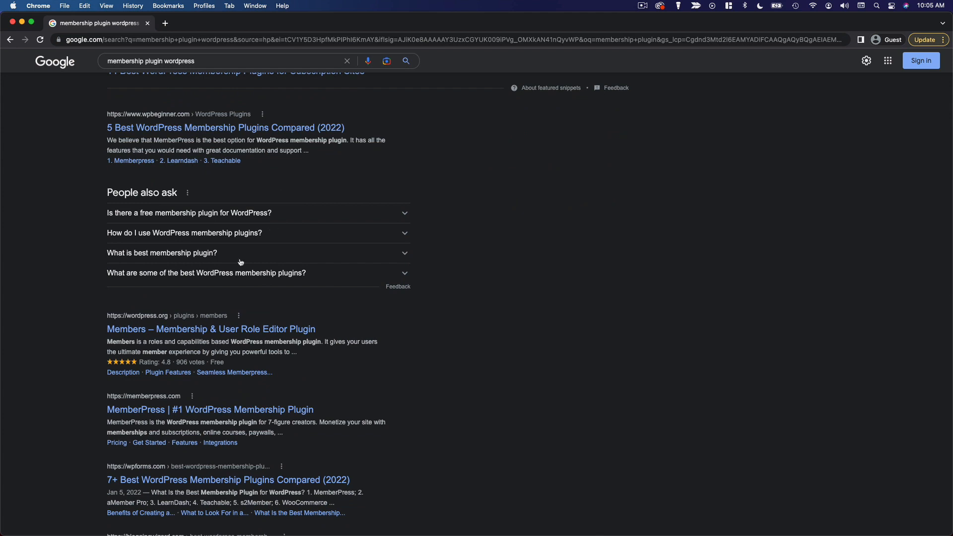
pyautogui.scroll(-3)
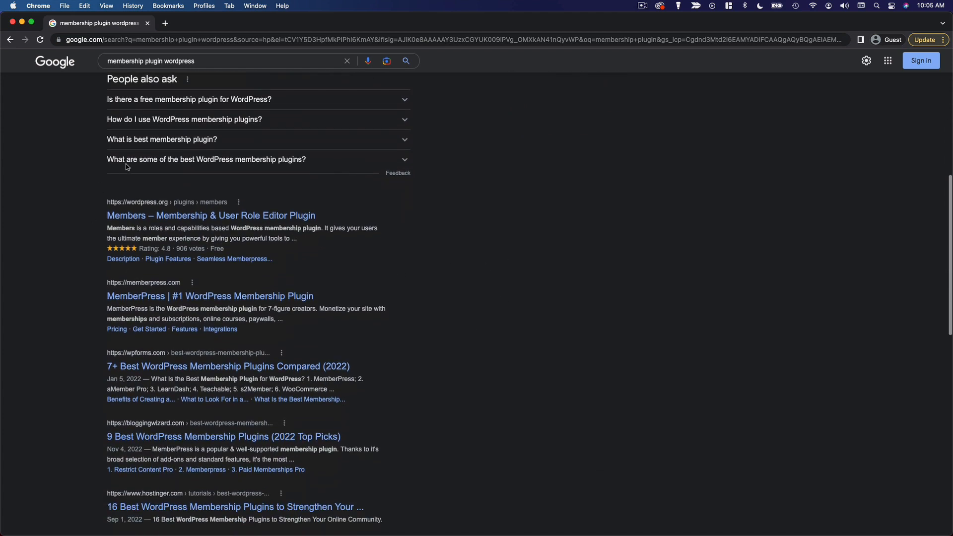
pyautogui.moveTo(546, 399)
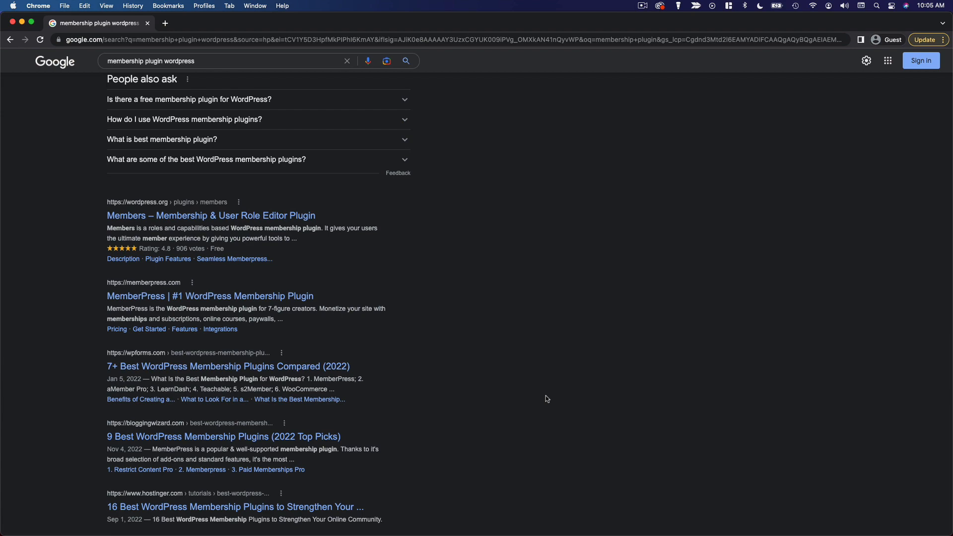
pyautogui.scroll(3)
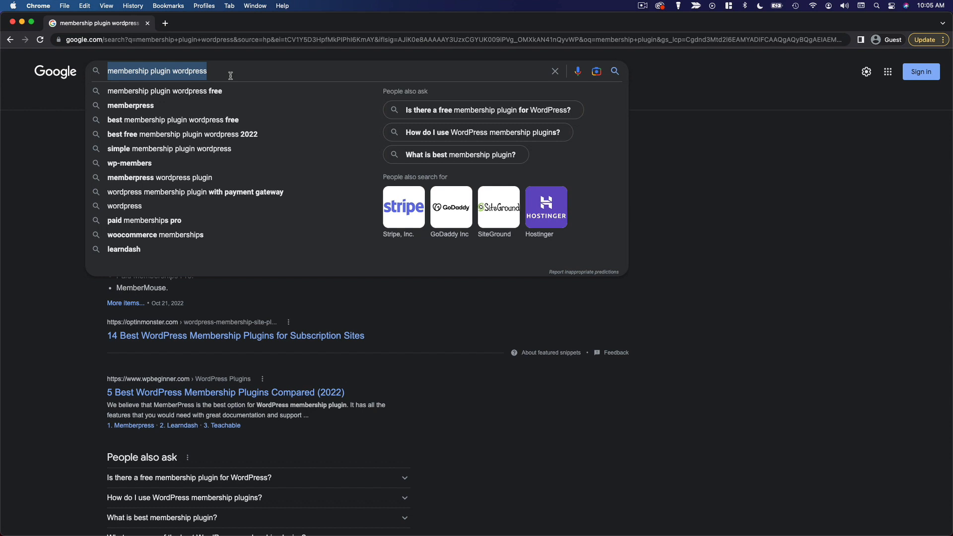
# - Search Google for "animated gifs not working in wordpress"
pyautogui.write('animated gifs not')
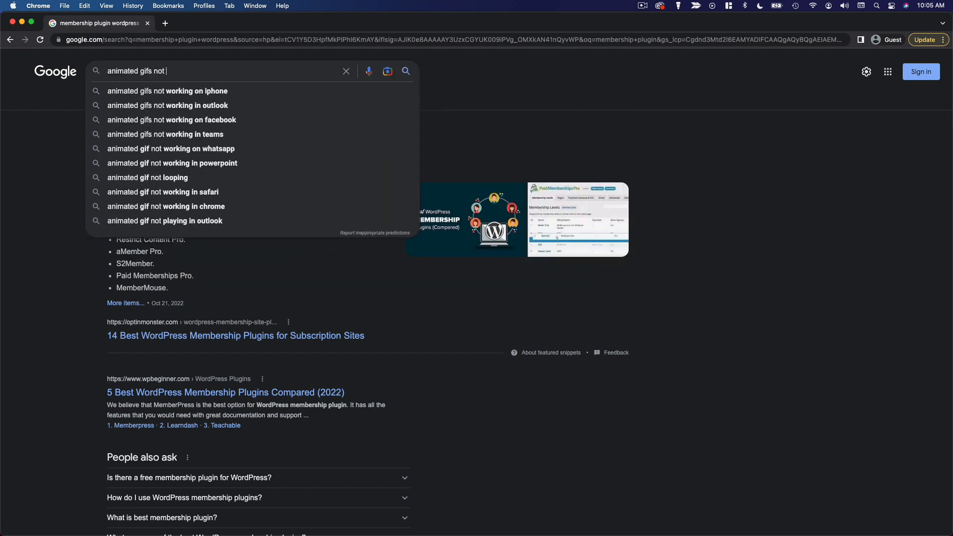
pyautogui.write('working in wordpress')
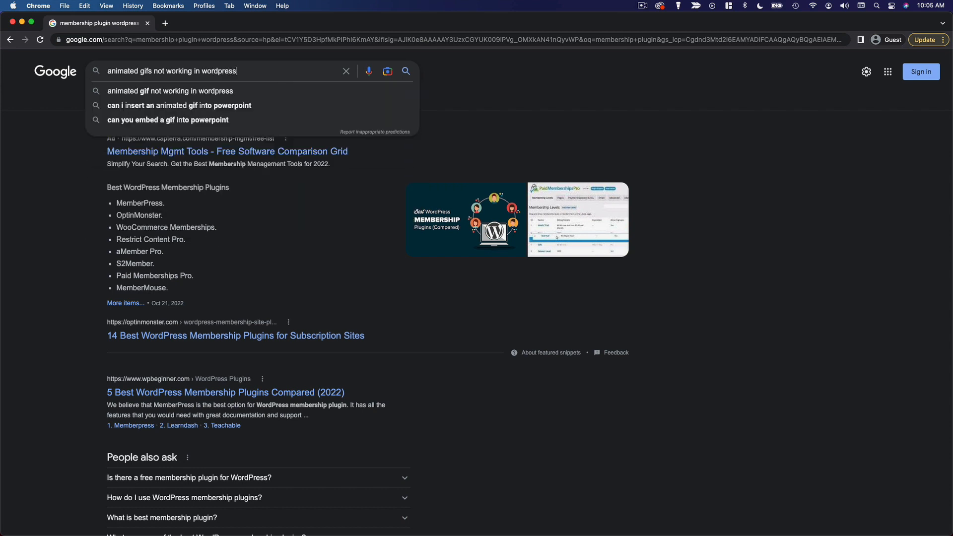
pyautogui.press('Enter')
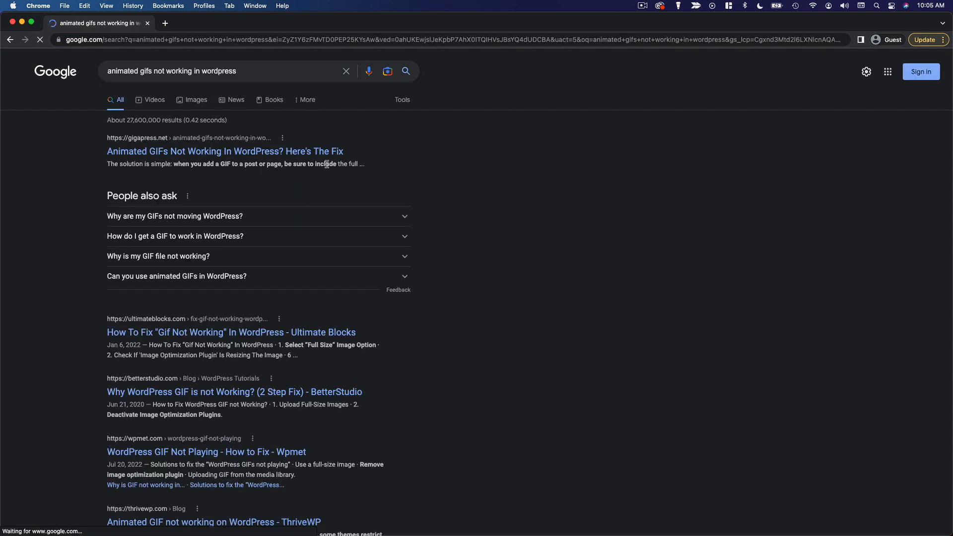
# - Read the GigaPress article "Animated GIFs Not Working In WordPress? Here's The Fix"
pyautogui.click(226, 152)
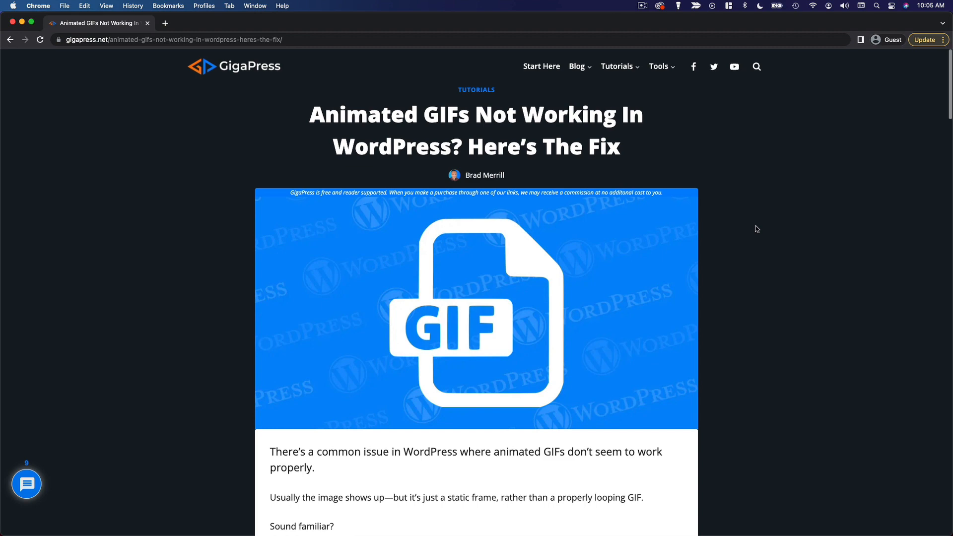
pyautogui.scroll(-3)
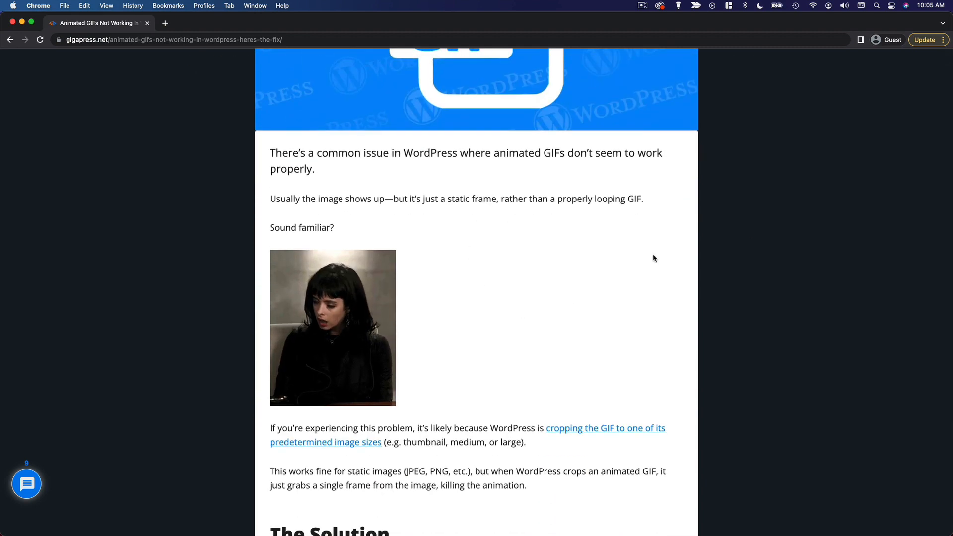
pyautogui.scroll(-3)
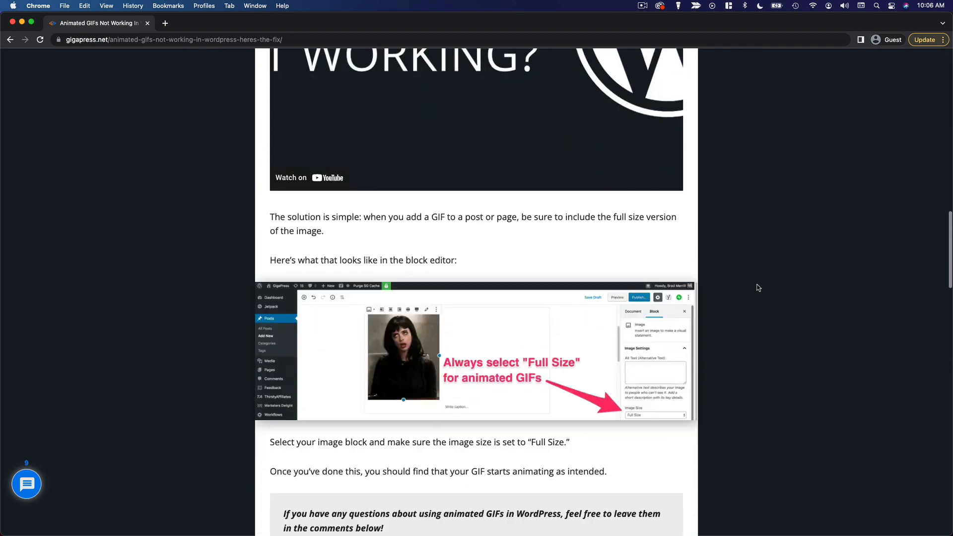
pyautogui.scroll(-3)
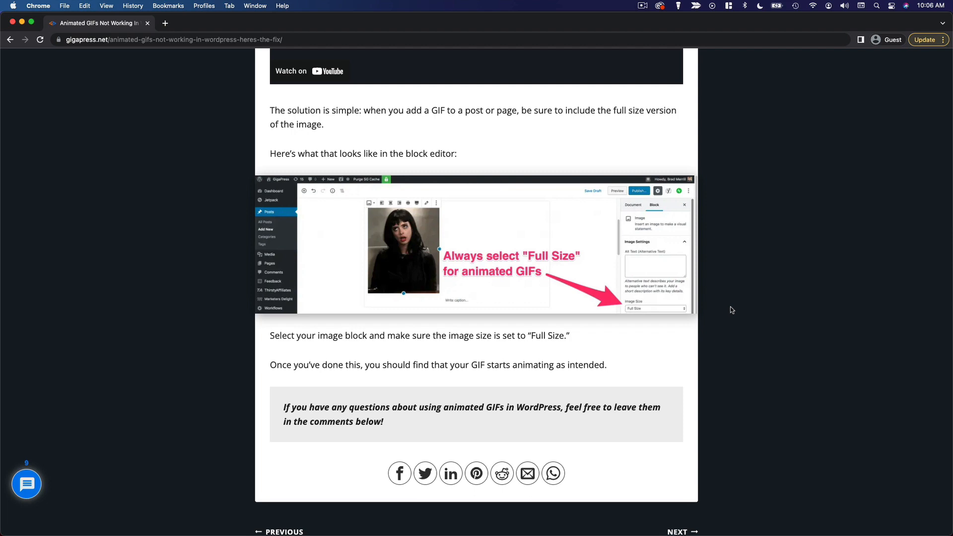
pyautogui.click(10, 39)
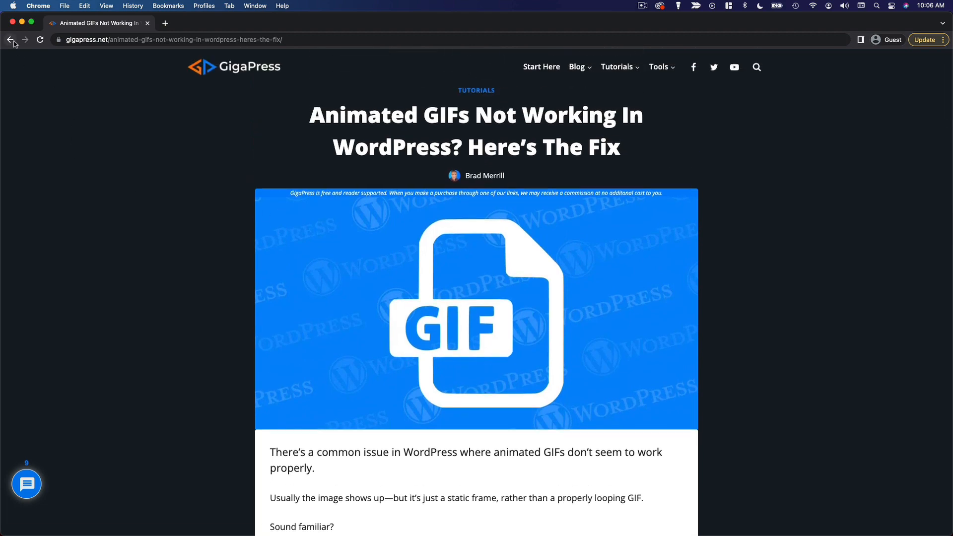
# - Go back to the Google results for animated GIFs not working in WordPress
pyautogui.click(9, 40)
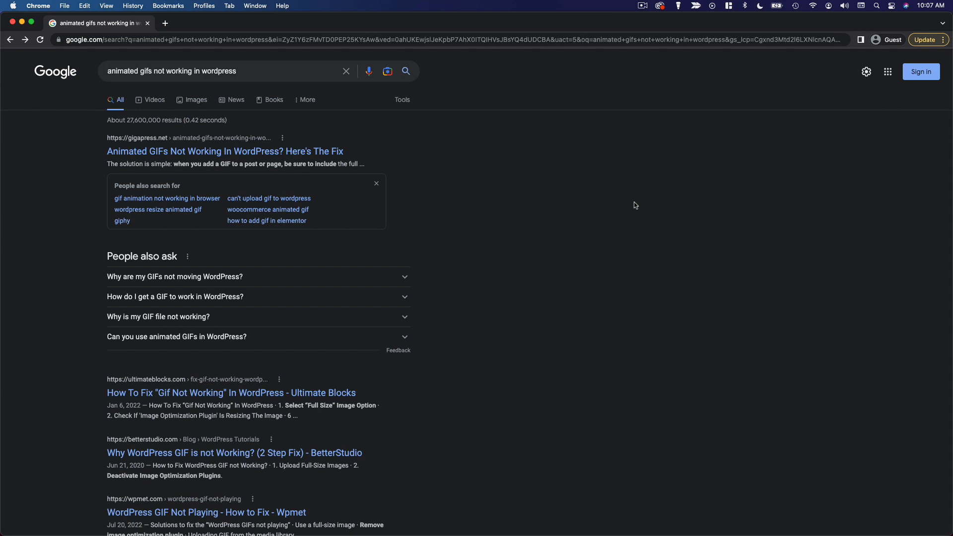
pyautogui.moveTo(626, 207)
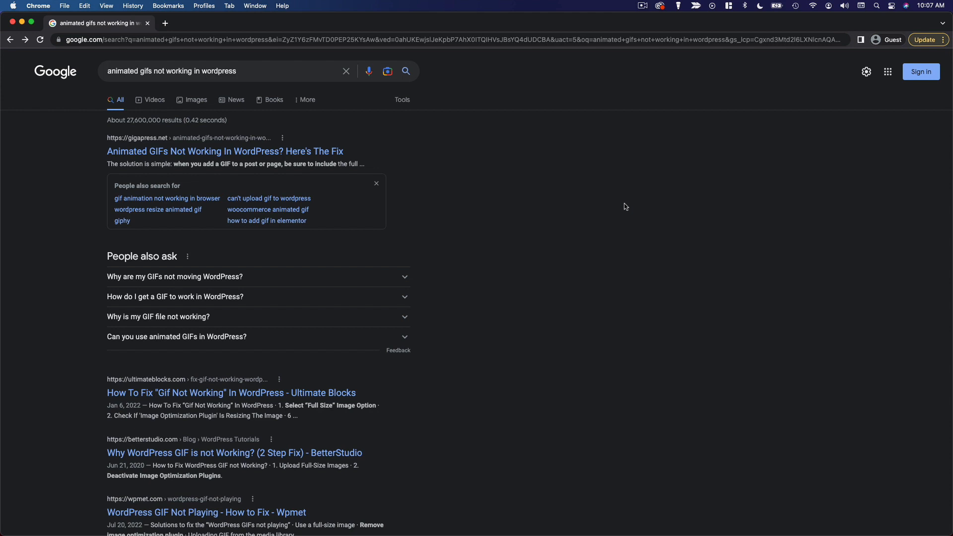
pyautogui.moveTo(396, 216)
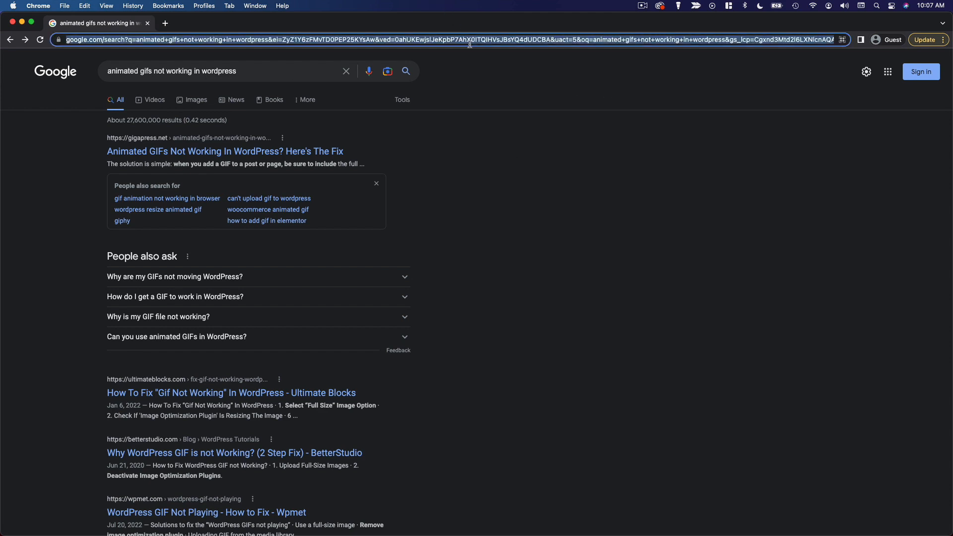
# - Go to WordPress.org via the address bar and choose Forums
pyautogui.write('wordpre')
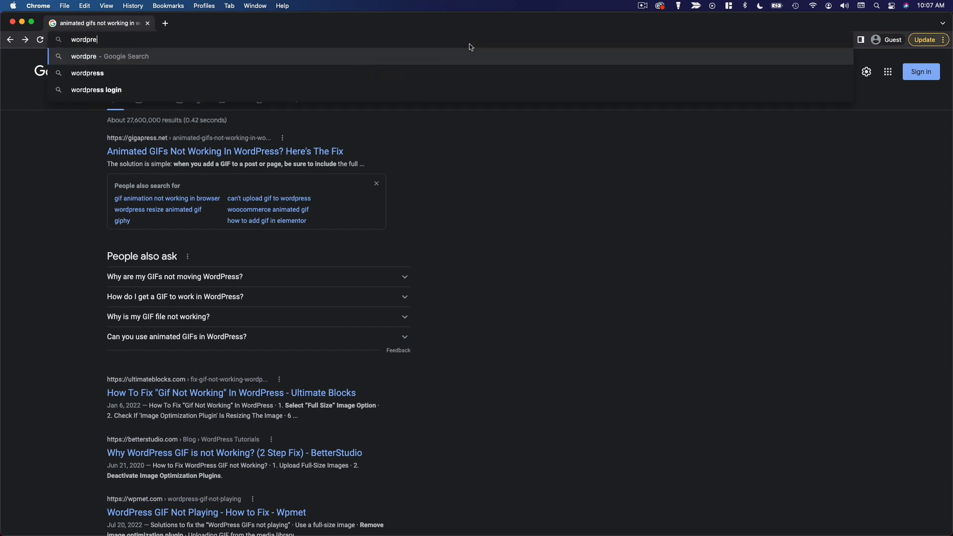
pyautogui.press('Enter')
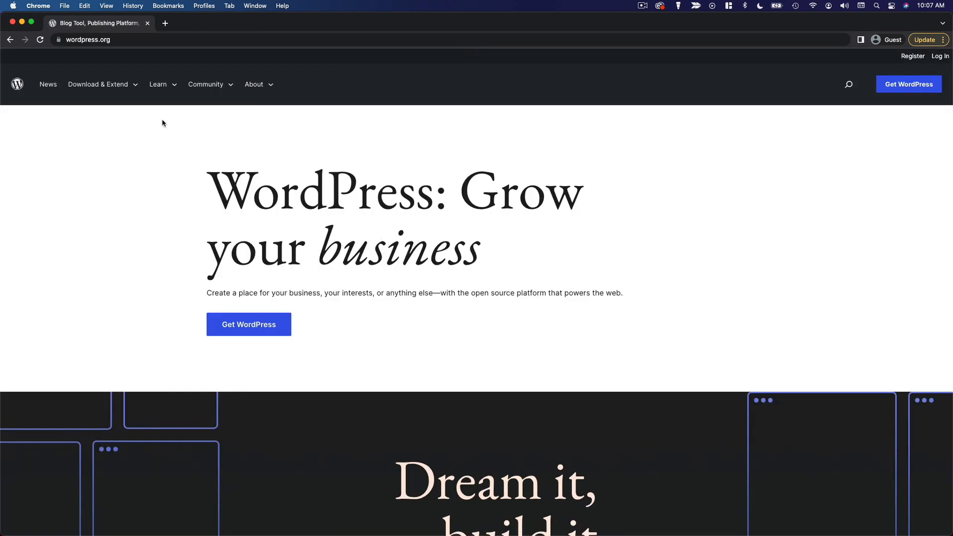
pyautogui.click(165, 163)
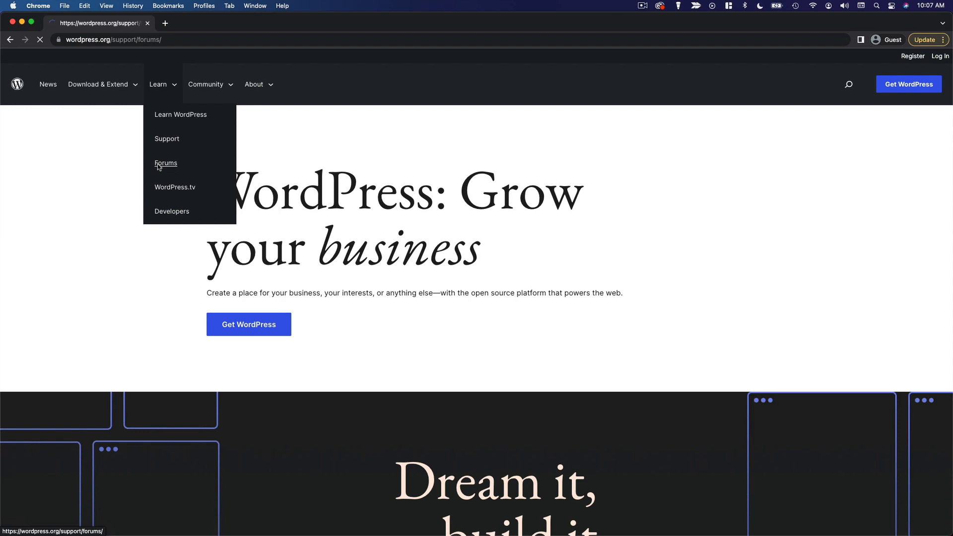
# - Browse the support forum list, including Installing WordPress and Fixing WordPress
pyautogui.click(166, 164)
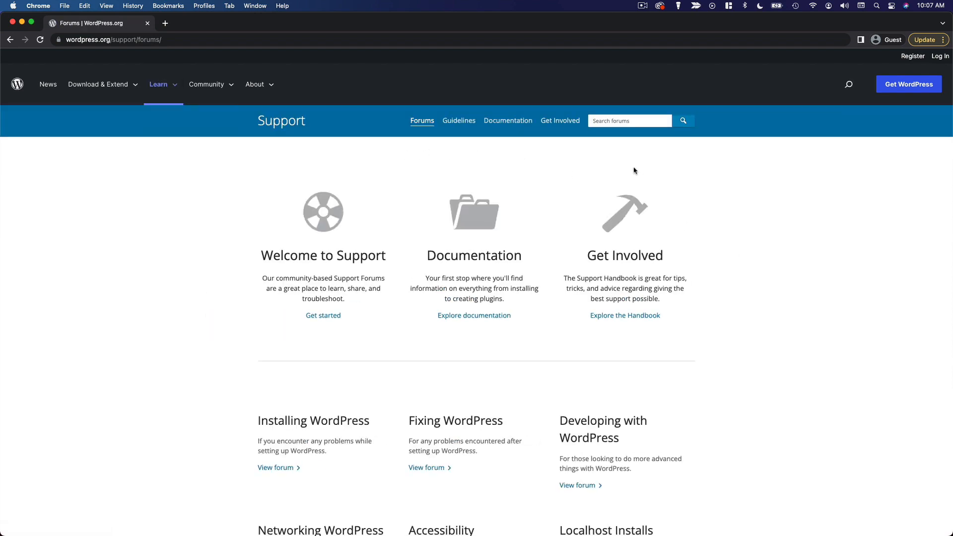
pyautogui.scroll(-3)
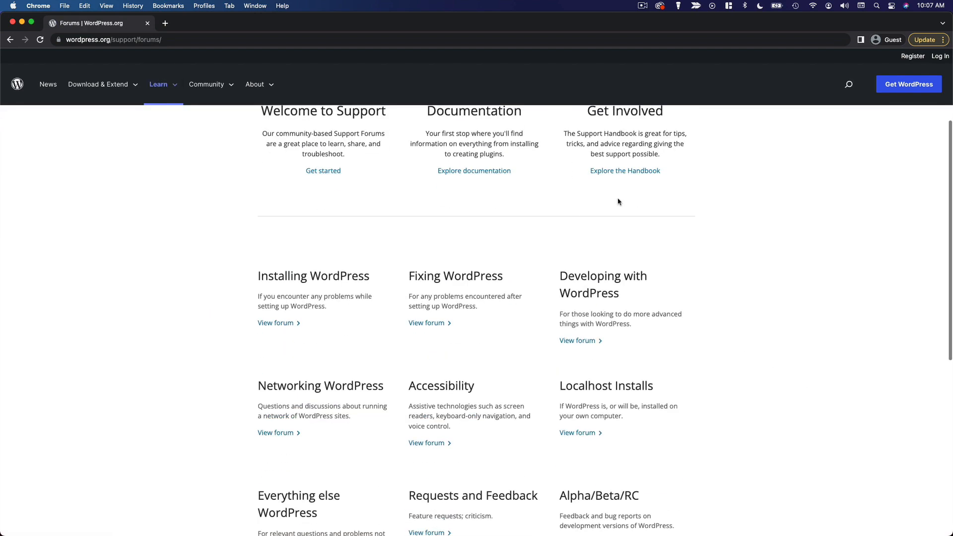
pyautogui.scroll(-3)
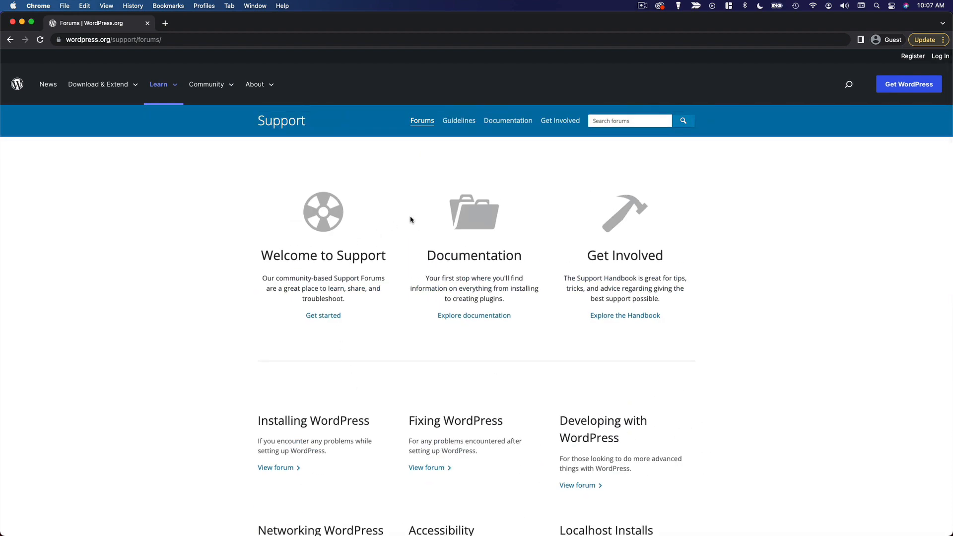
pyautogui.moveTo(749, 215)
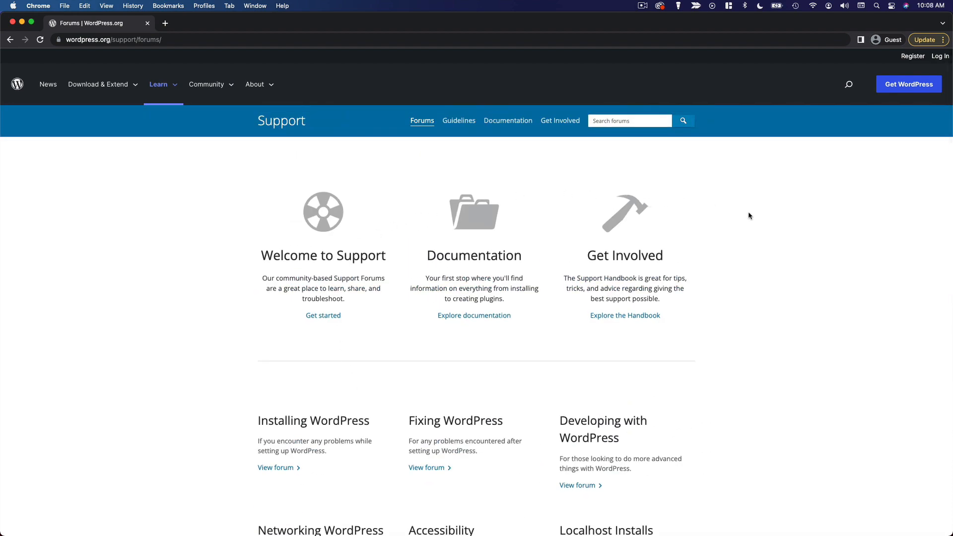